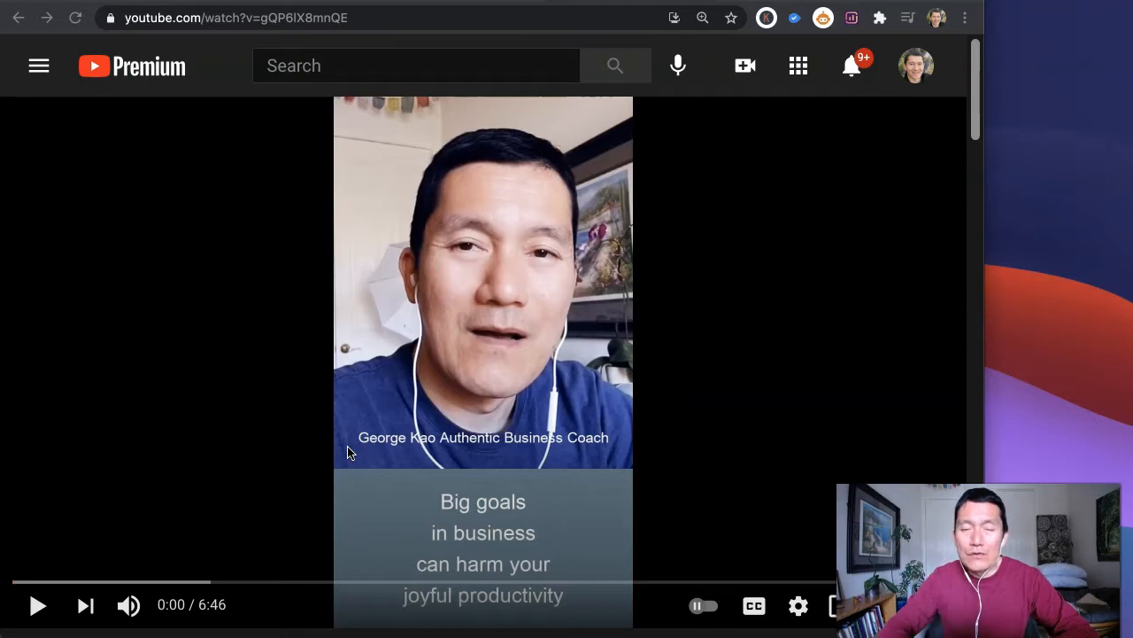
{"action": "mouse_move", "coordinate": [221, 289]}
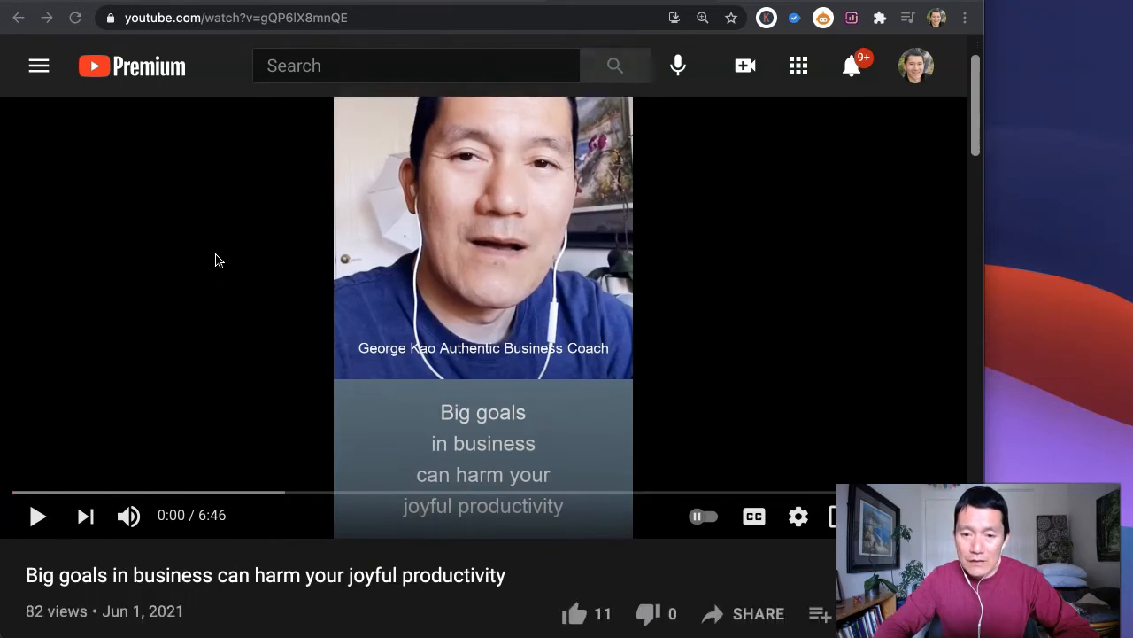
- Scroll below the 'Big goals in business' video and choose EDIT VIDEO
{"action": "scroll", "scroll_direction": "down", "scroll_amount": 3}
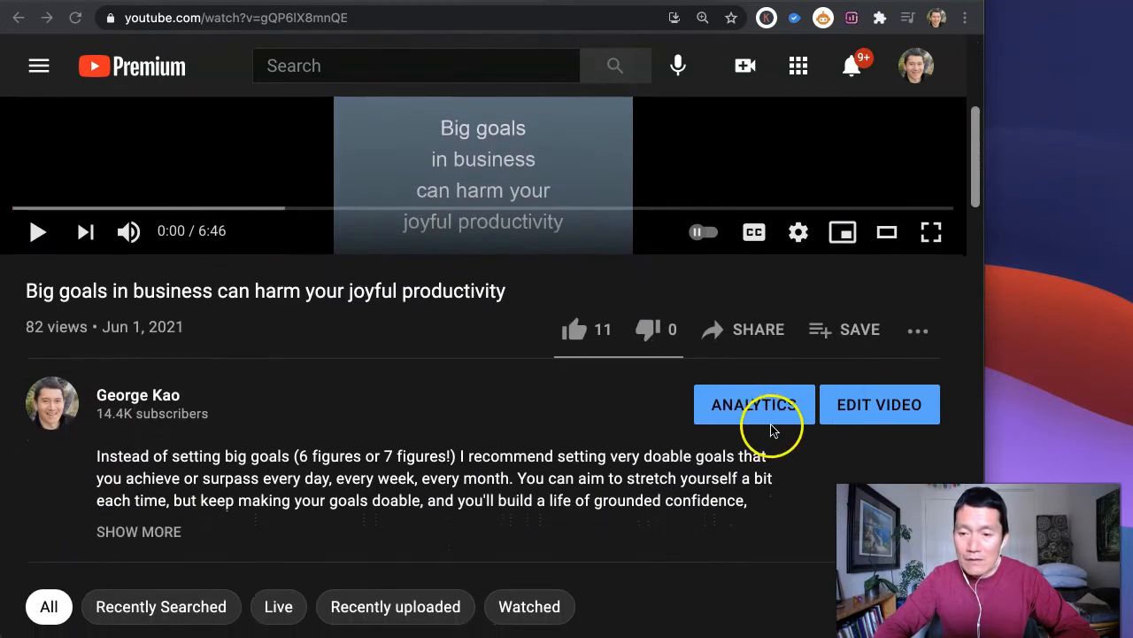
{"action": "left_click", "coordinate": [880, 405]}
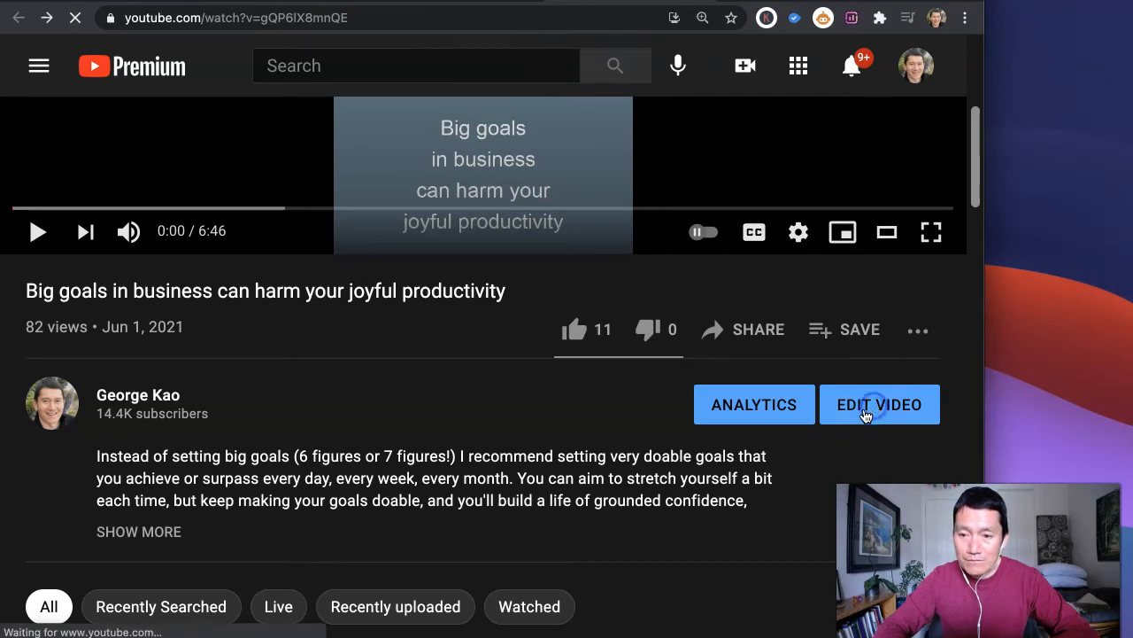
- Show the video's Subtitles page, listing English published automatic subtitles
{"action": "left_click", "coordinate": [879, 405]}
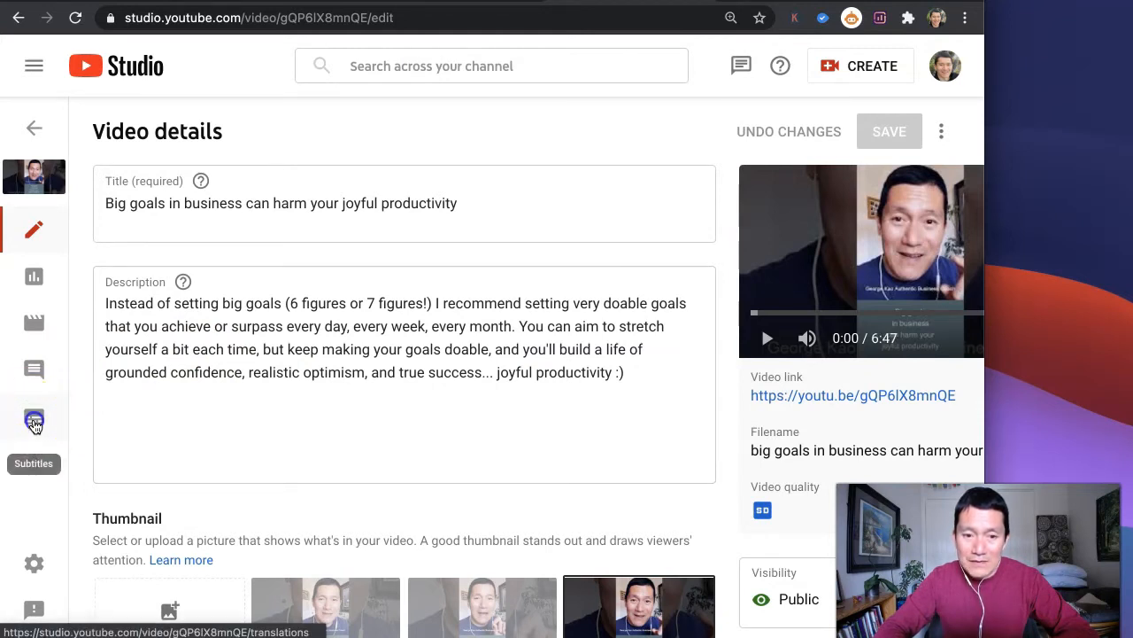
{"action": "left_click", "coordinate": [33, 419]}
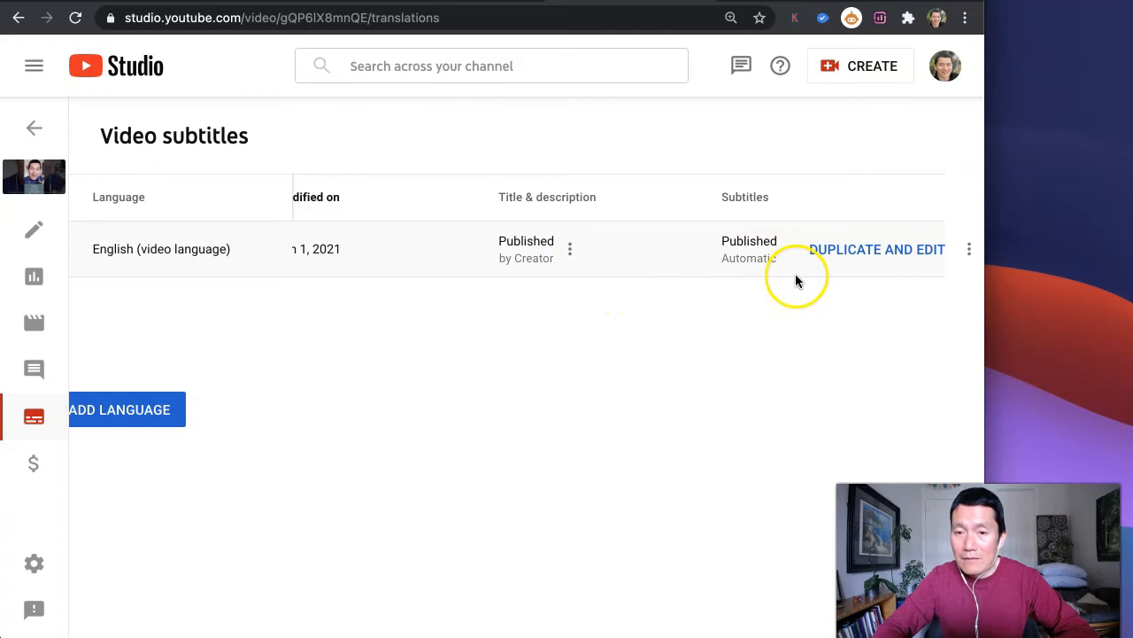
{"action": "mouse_move", "coordinate": [820, 297]}
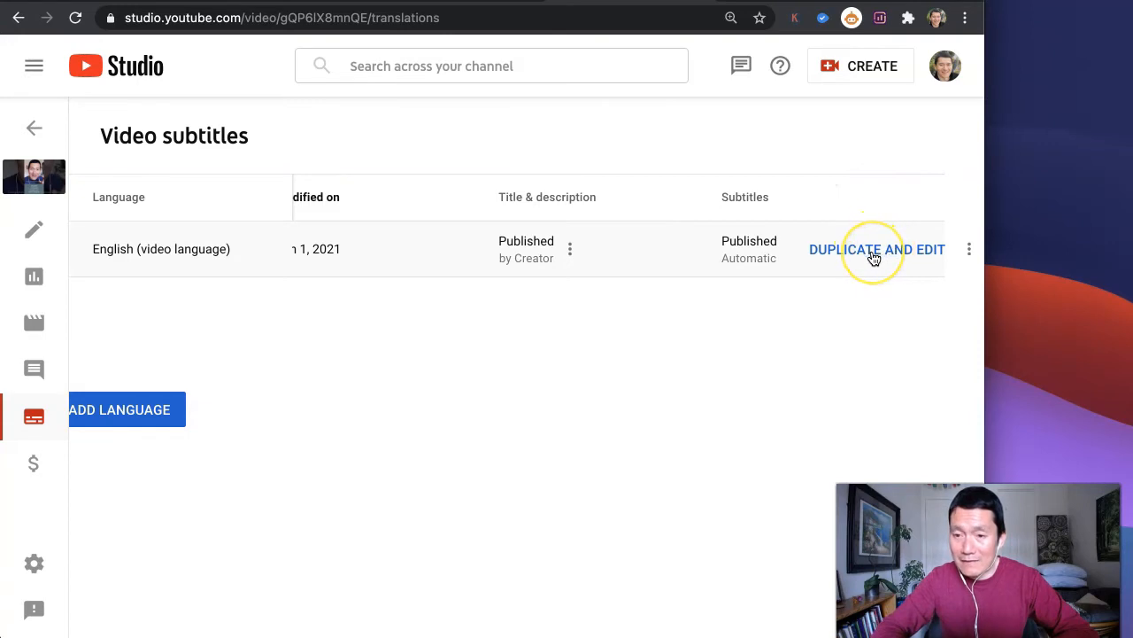
- Duplicate the English automatic subtitles for editing, confirming overwrite of the existing draft
{"action": "left_click", "coordinate": [877, 249]}
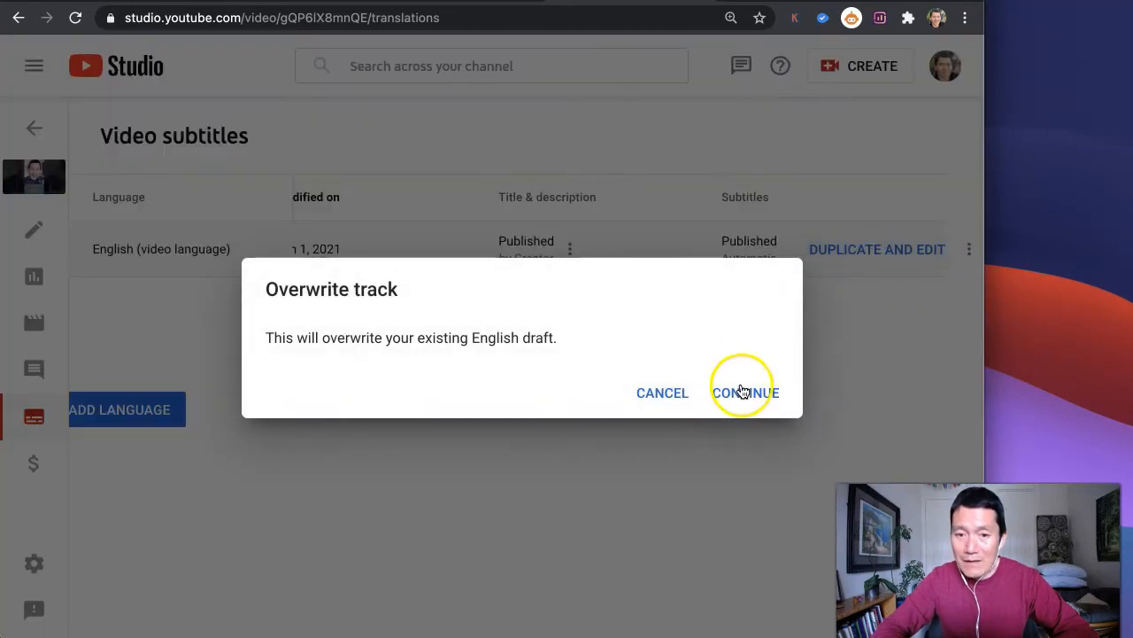
{"action": "mouse_move", "coordinate": [428, 334]}
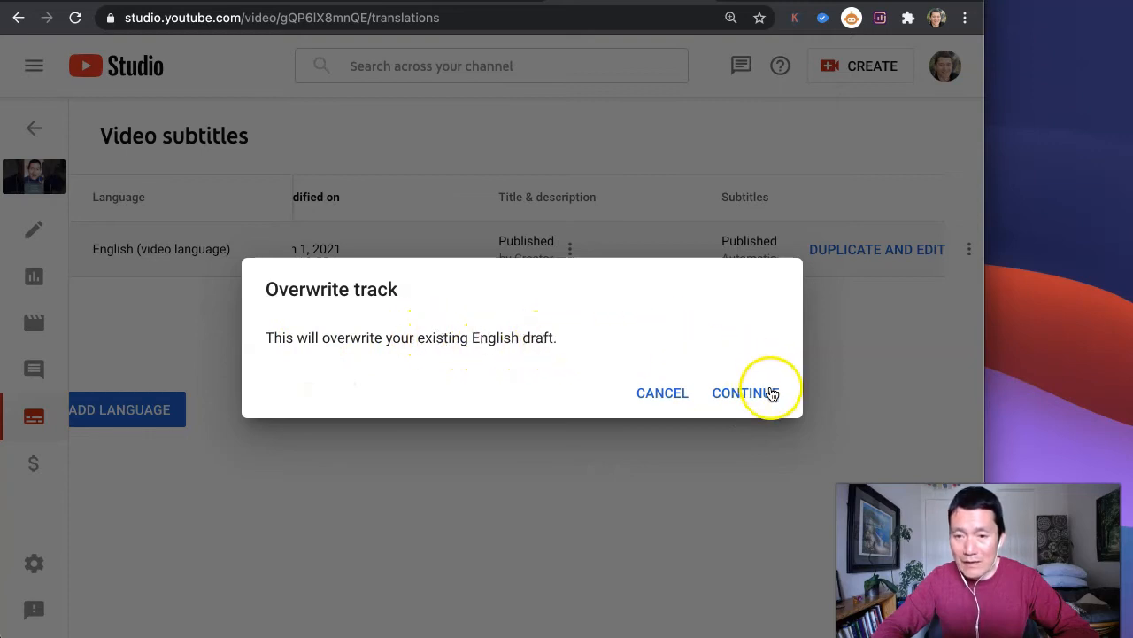
{"action": "left_click", "coordinate": [742, 392]}
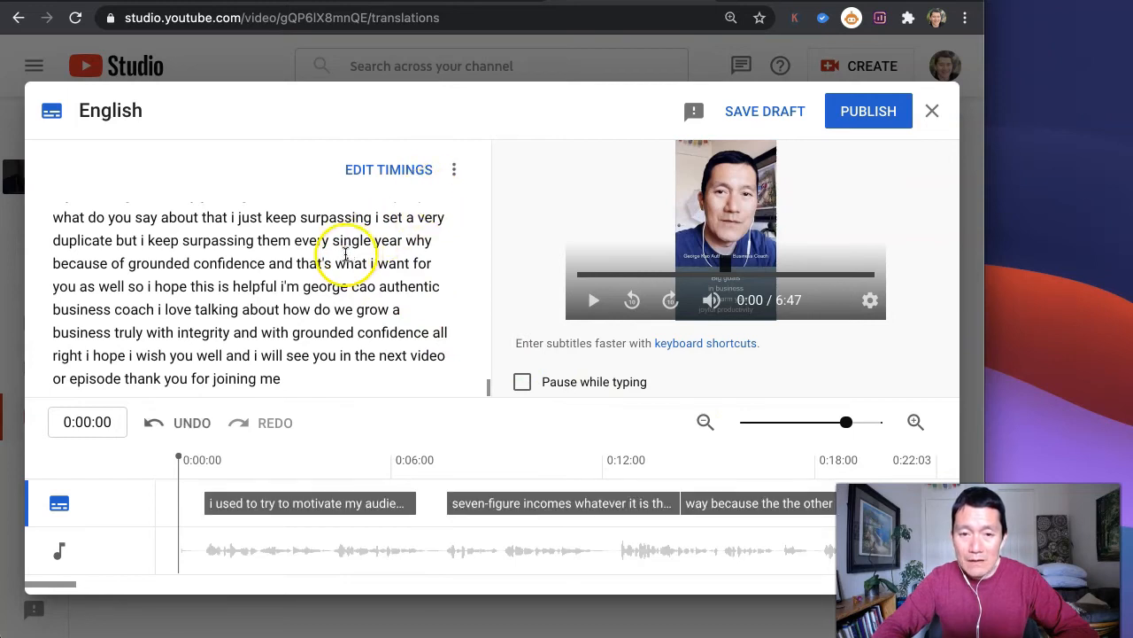
{"action": "mouse_move", "coordinate": [210, 270]}
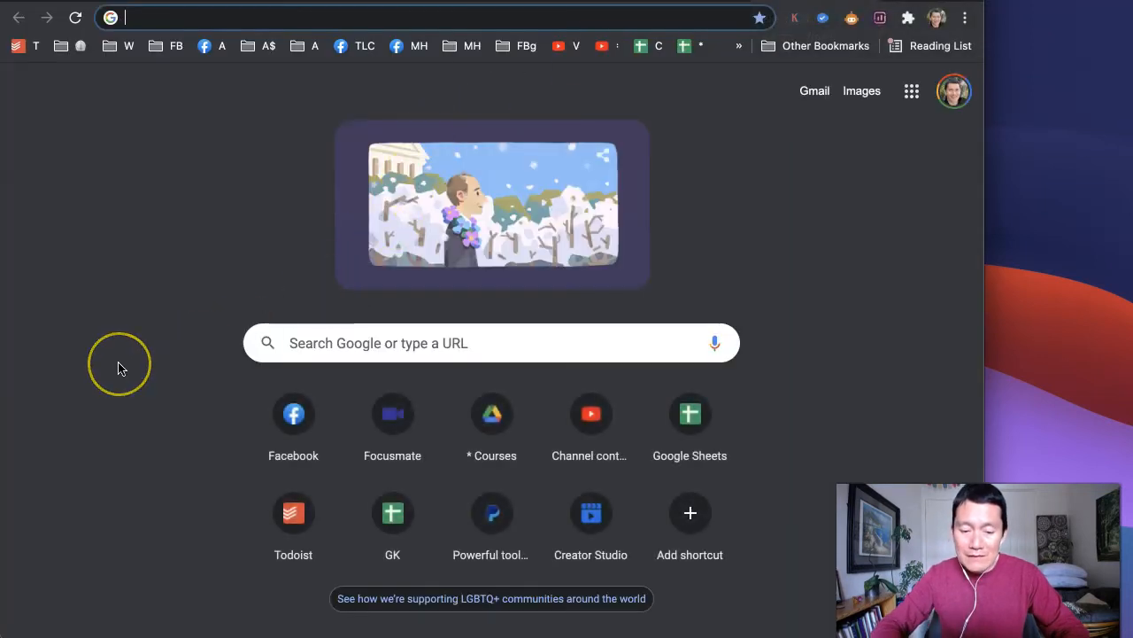
- Create a new Google Doc via doc.new holding the transcript, then return to Studio
{"action": "left_click", "coordinate": [354, 18]}
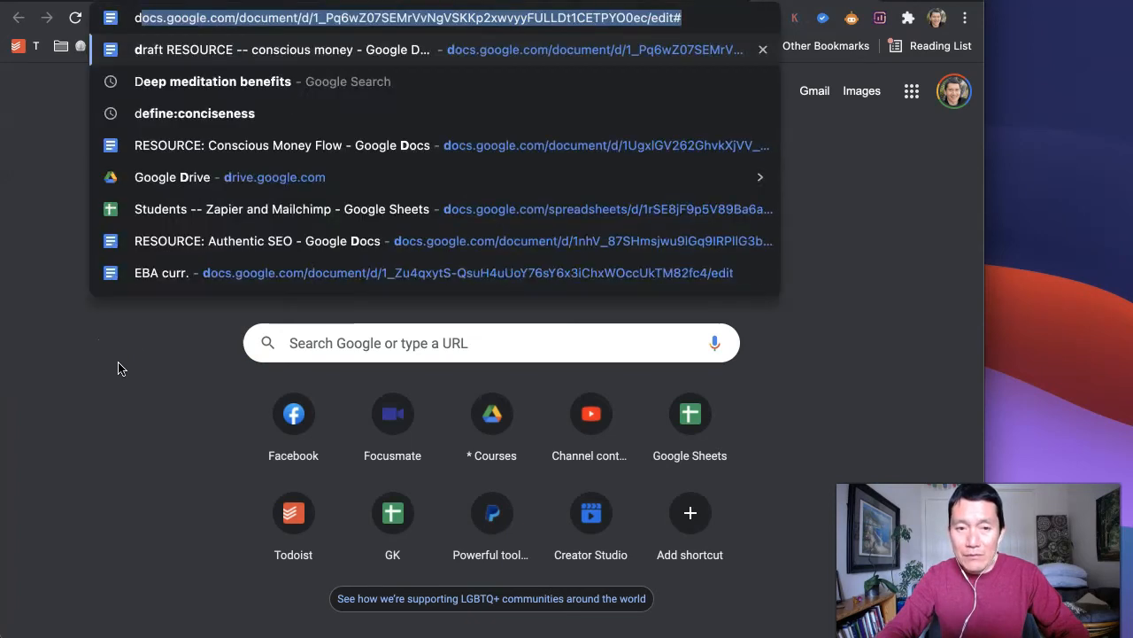
{"action": "type", "text": "doc.new"}
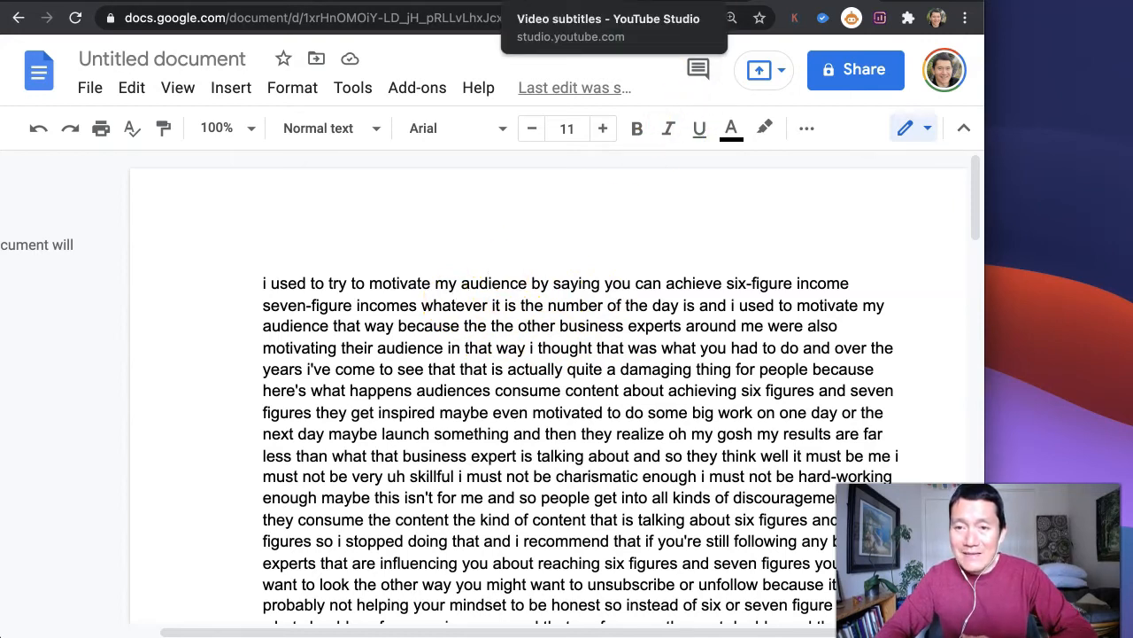
{"action": "left_click", "coordinate": [609, 18]}
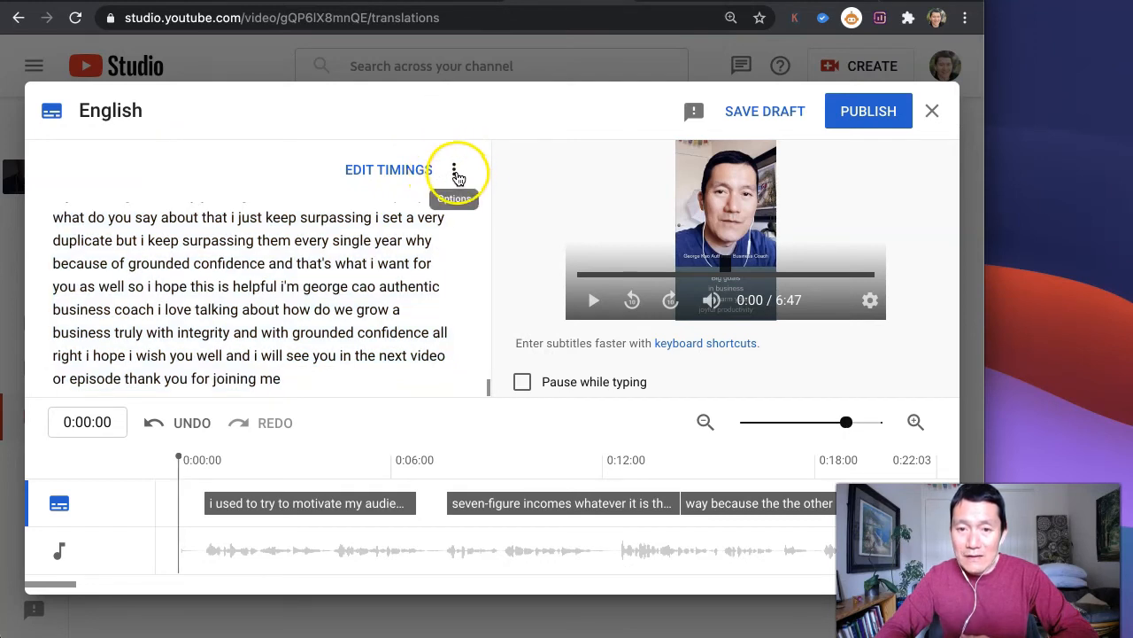
- Download the subtitles from the editor's Options menu as transcript.txt
{"action": "left_click", "coordinate": [454, 169]}
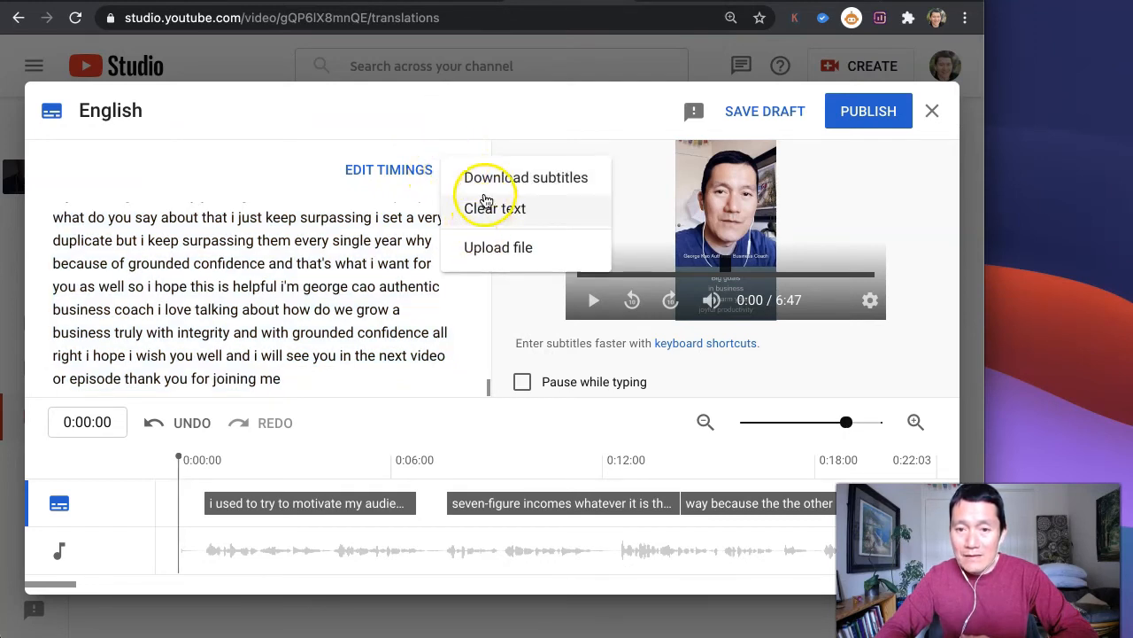
{"action": "left_click", "coordinate": [525, 177]}
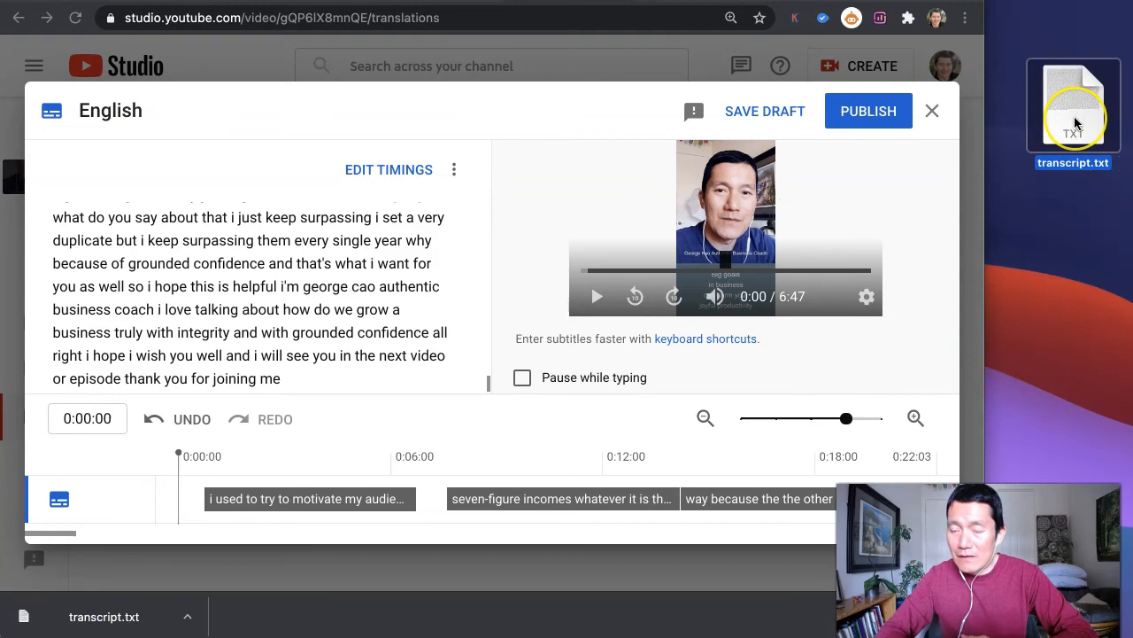
- Open transcript.txt from the desktop in TextEdit and look through the transcript
{"action": "double_click", "coordinate": [1074, 101]}
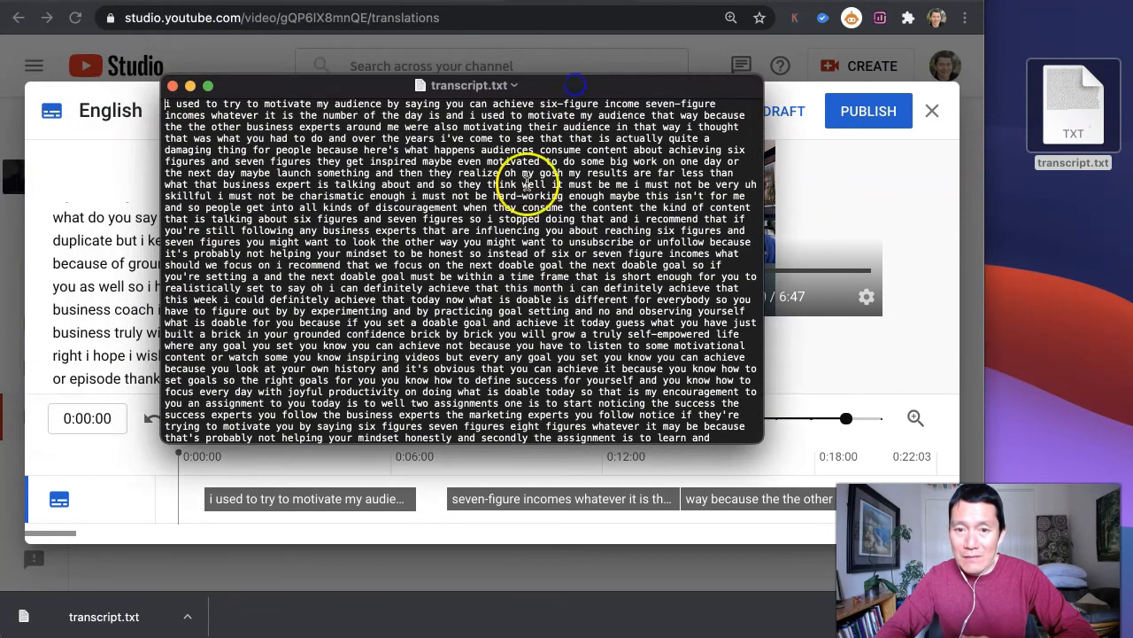
{"action": "scroll", "scroll_direction": "down", "scroll_amount": 3}
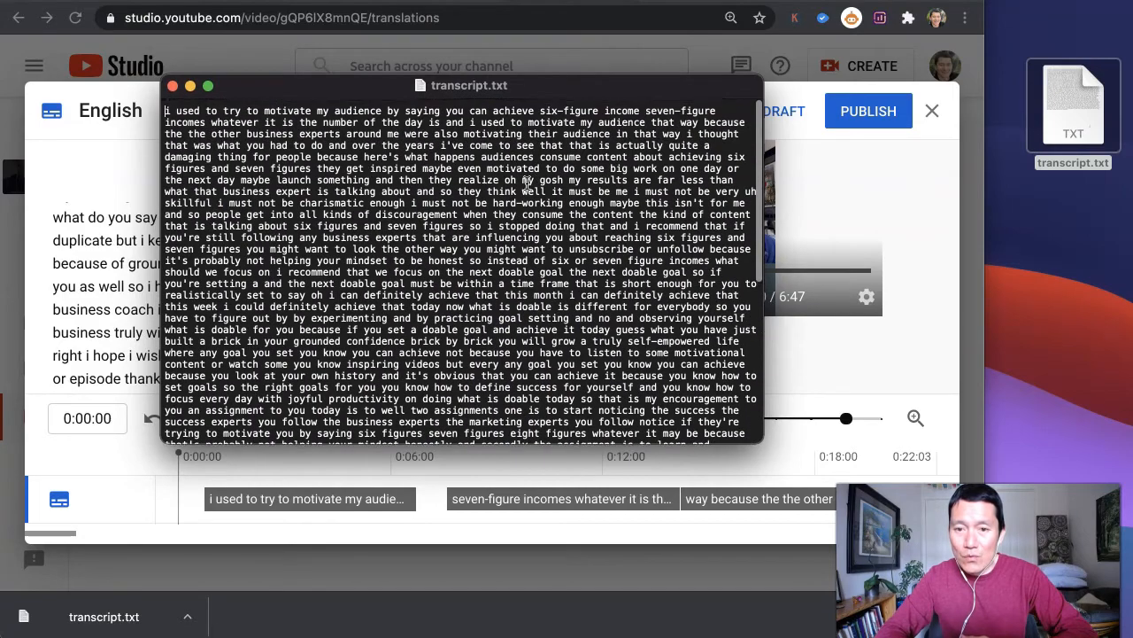
{"action": "left_click_drag", "start_coordinate": [470, 85], "coordinate": [602, 395]}
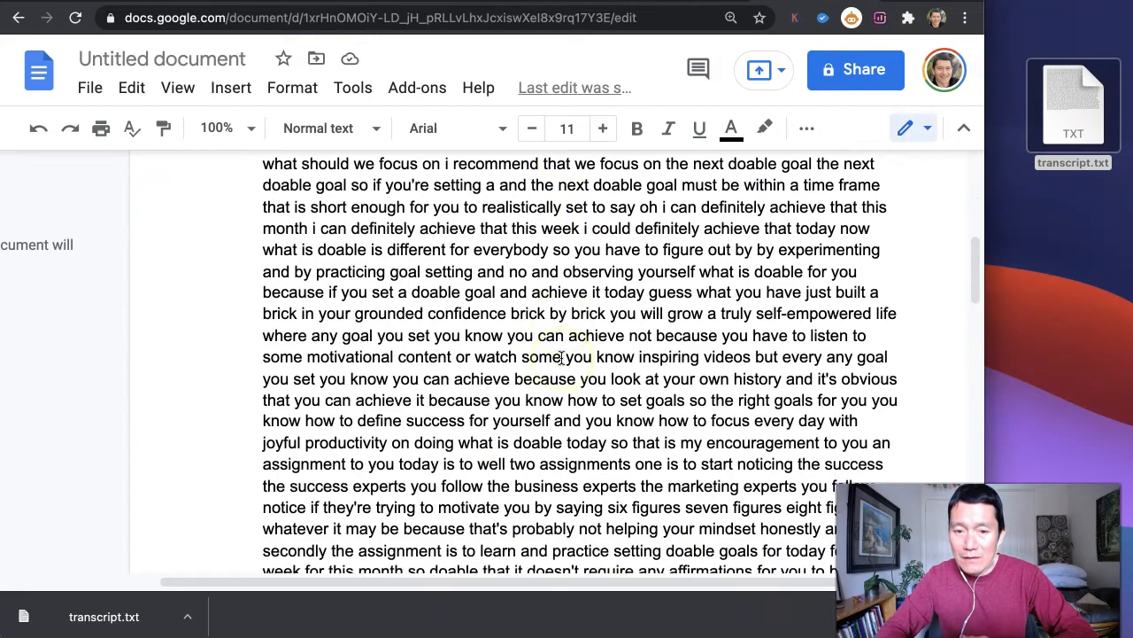
{"action": "scroll", "scroll_direction": "down", "scroll_amount": 3}
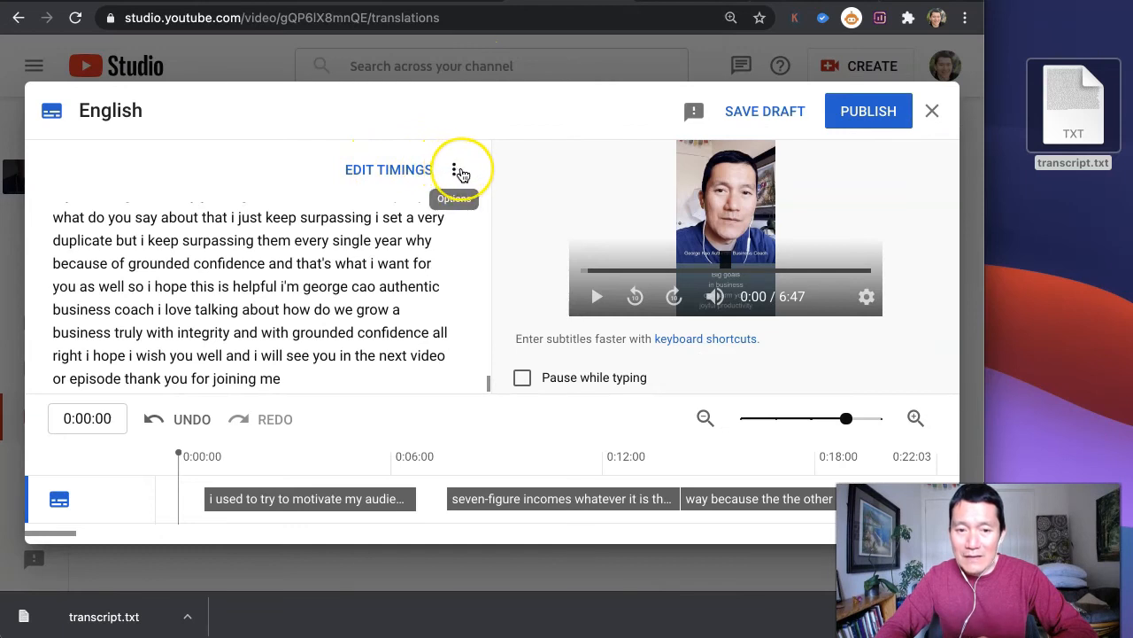
{"action": "mouse_move", "coordinate": [618, 152]}
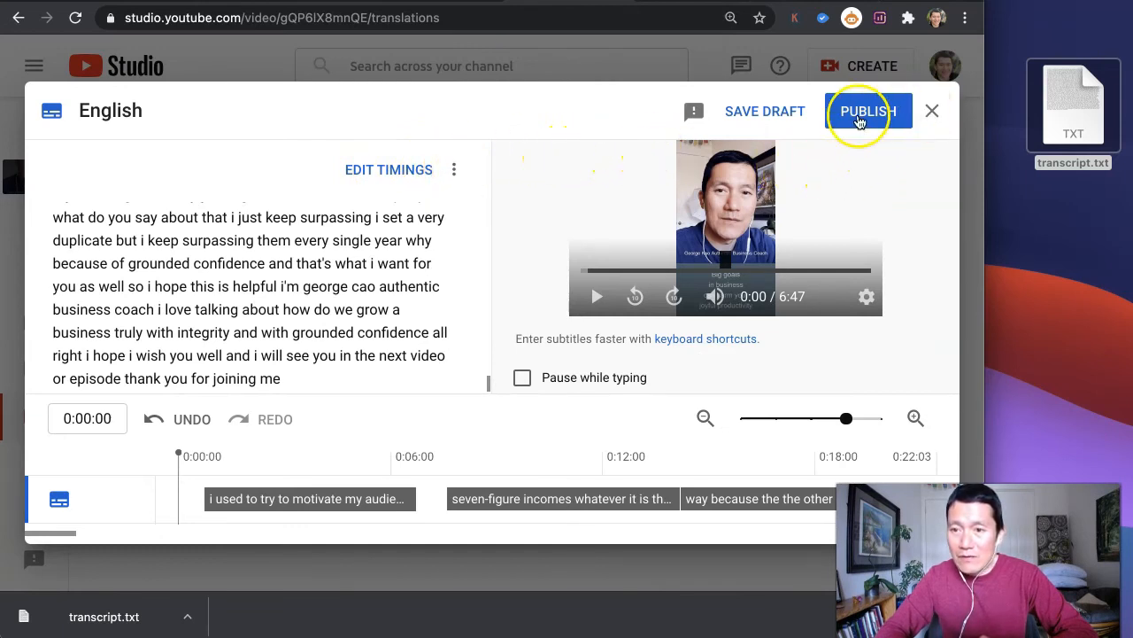
{"action": "mouse_move", "coordinate": [932, 111]}
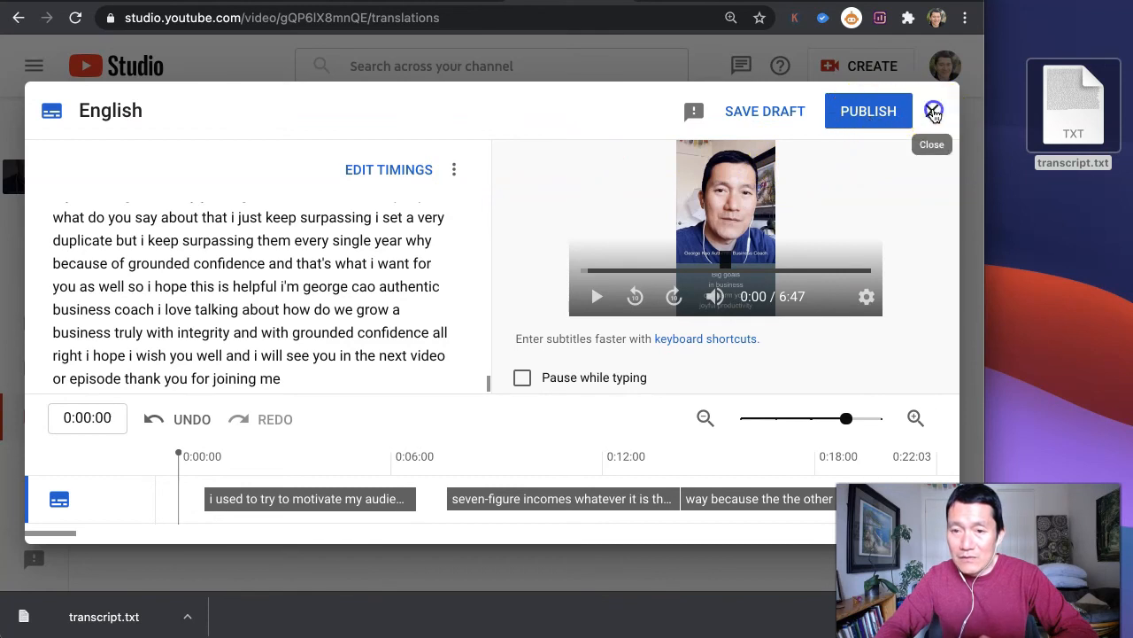
- Close the subtitle editor and choose DISCARD CHANGES instead of saving
{"action": "left_click", "coordinate": [932, 110]}
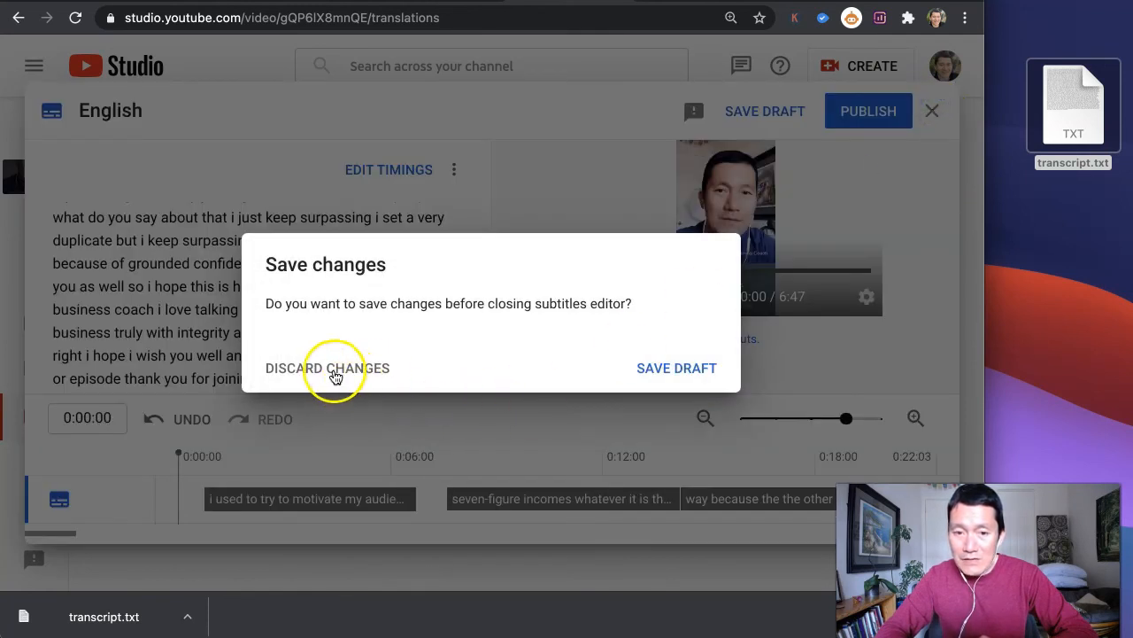
{"action": "left_click", "coordinate": [327, 368]}
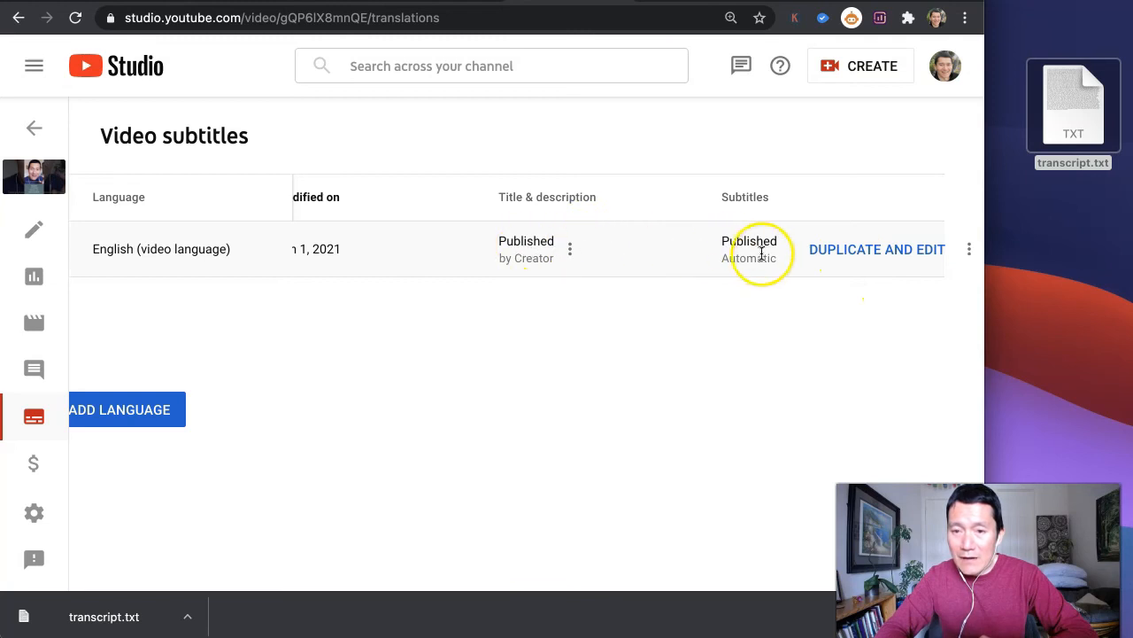
{"action": "mouse_move", "coordinate": [771, 328]}
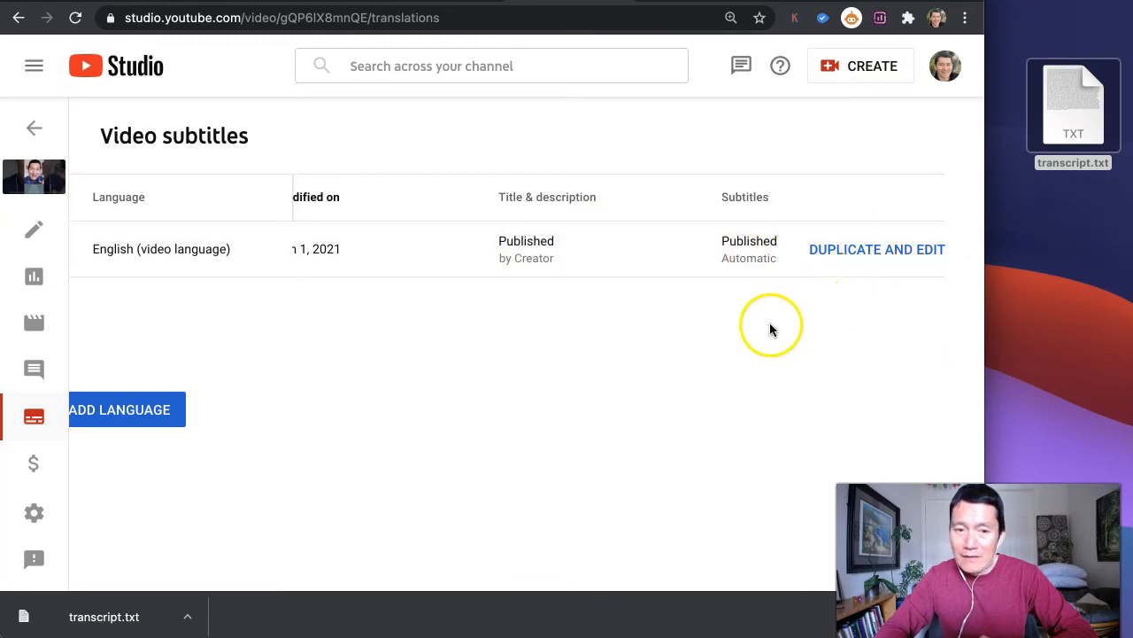
{"action": "mouse_move", "coordinate": [810, 314]}
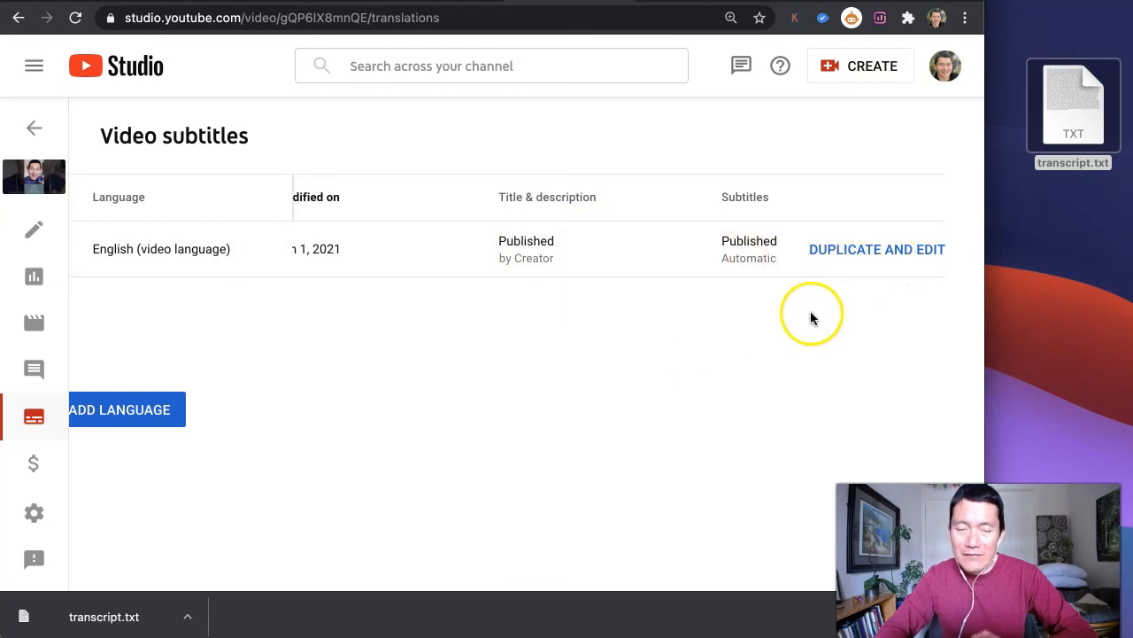
{"action": "mouse_move", "coordinate": [574, 409]}
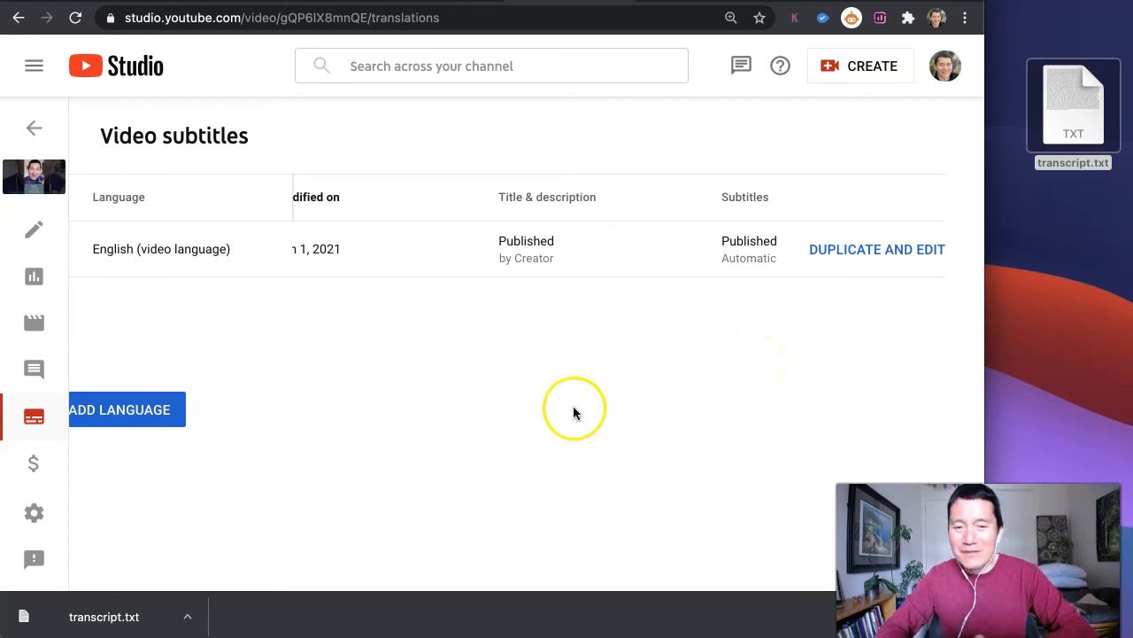